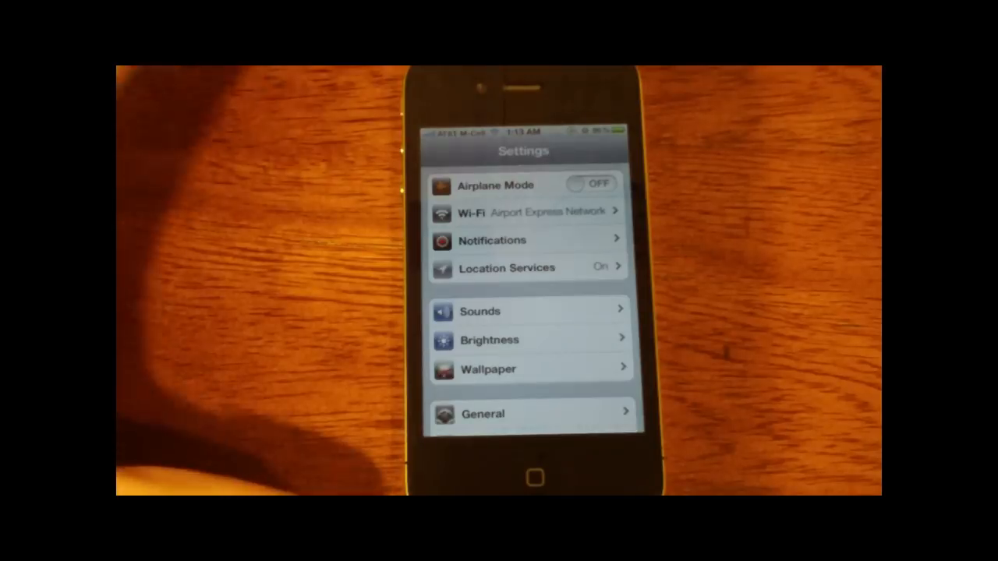
Step: Open the iCloud account details and view the 5GB Free plan's upgrade options
scroll(down, 3)
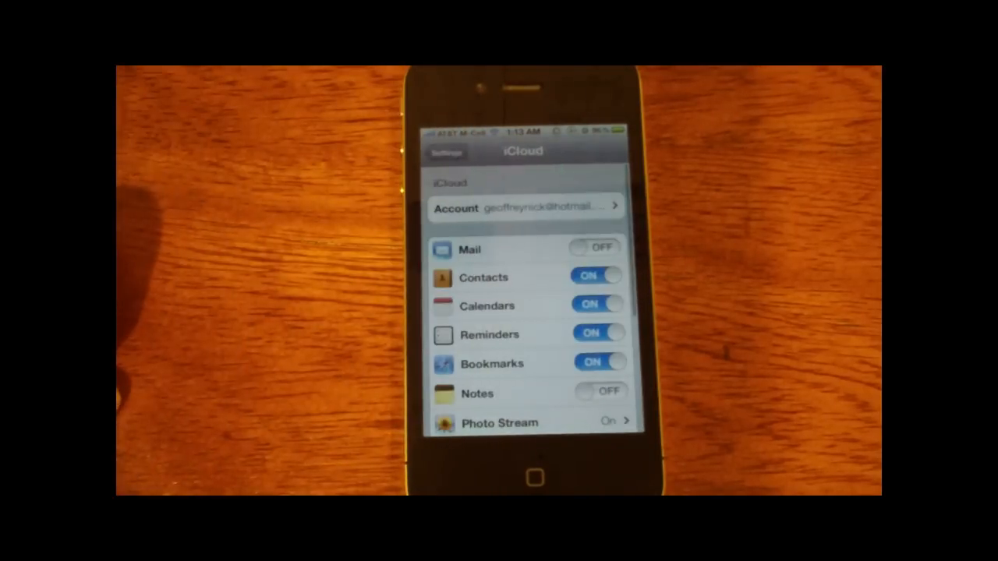
click(527, 208)
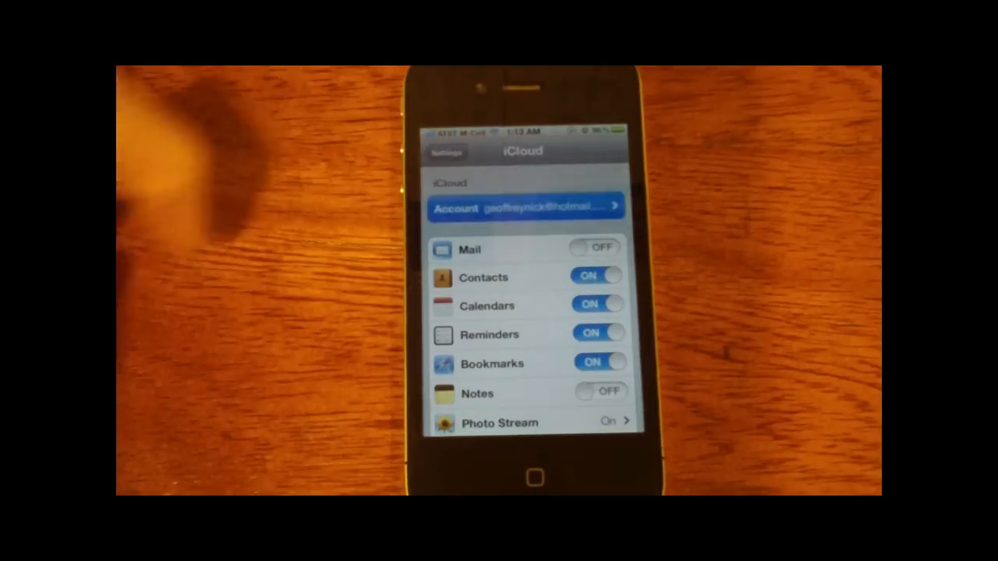
click(527, 206)
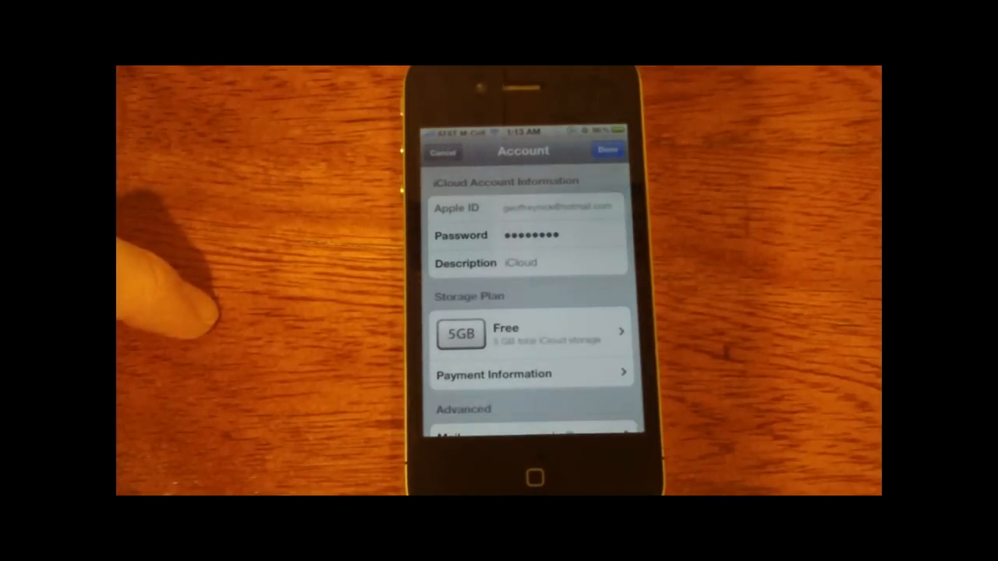
click(530, 333)
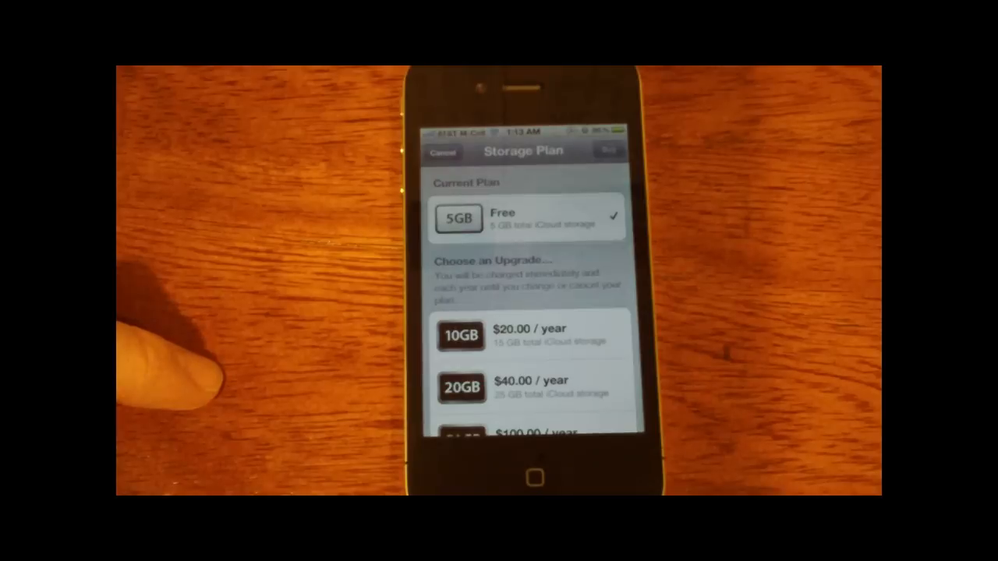
scroll(up, 3)
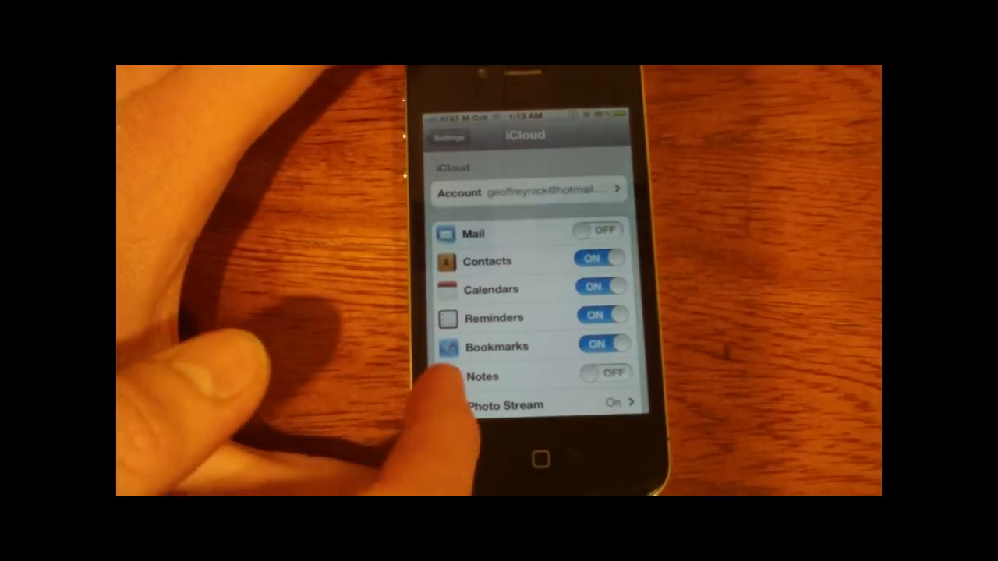
Step: Review Photo Stream, Find My iPhone and Storage & Backup, then return to Settings
scroll(up, 3)
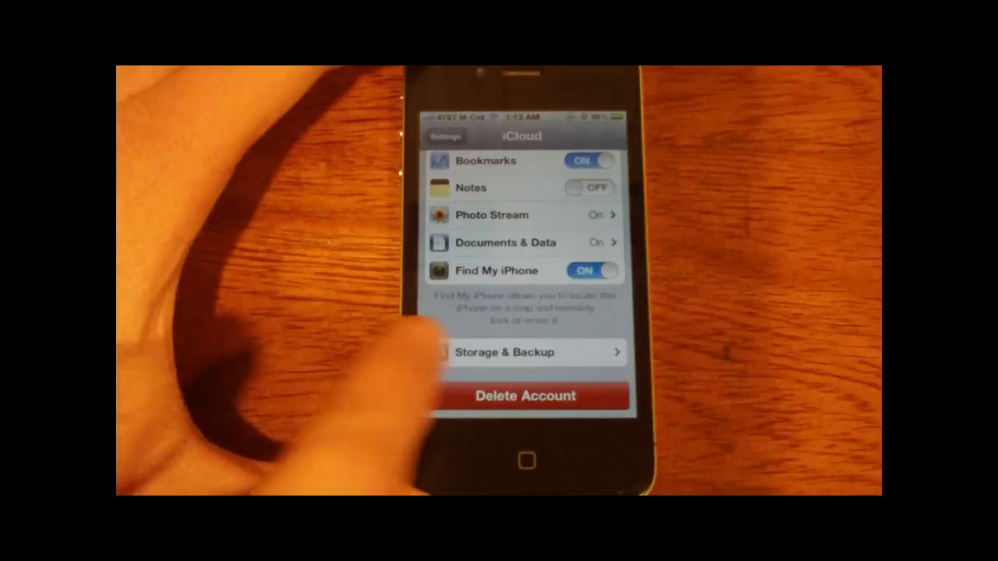
click(525, 353)
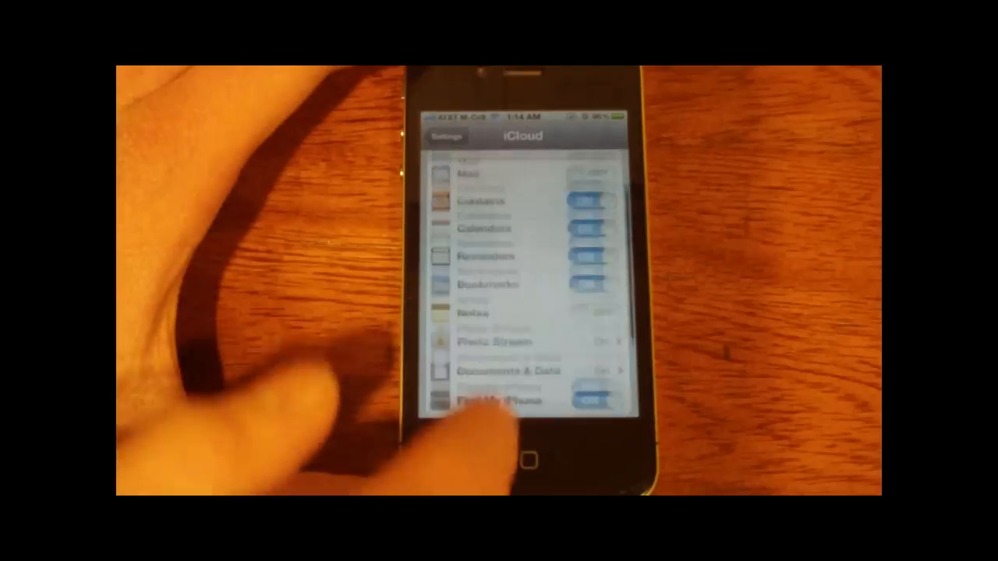
click(446, 136)
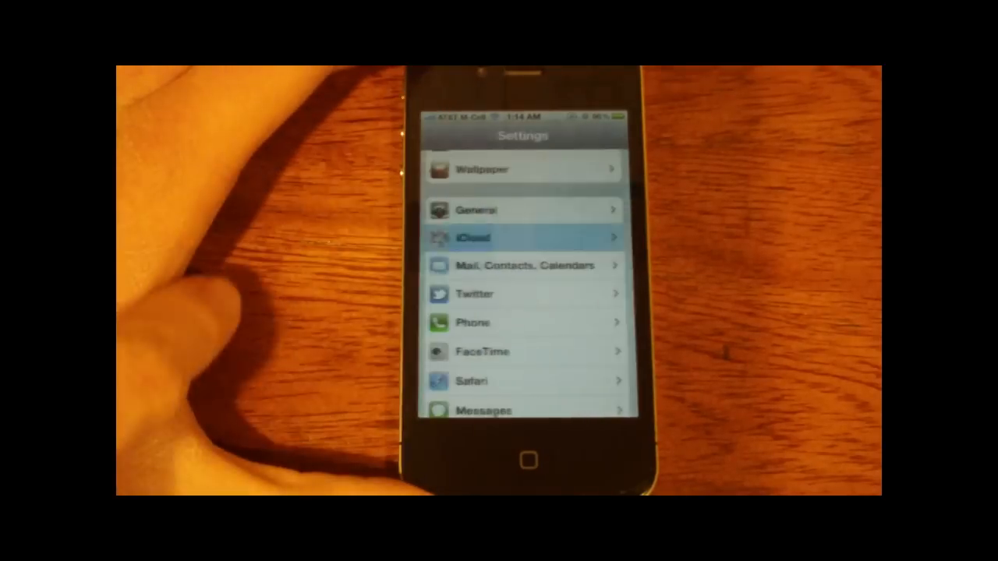
scroll(down, 3)
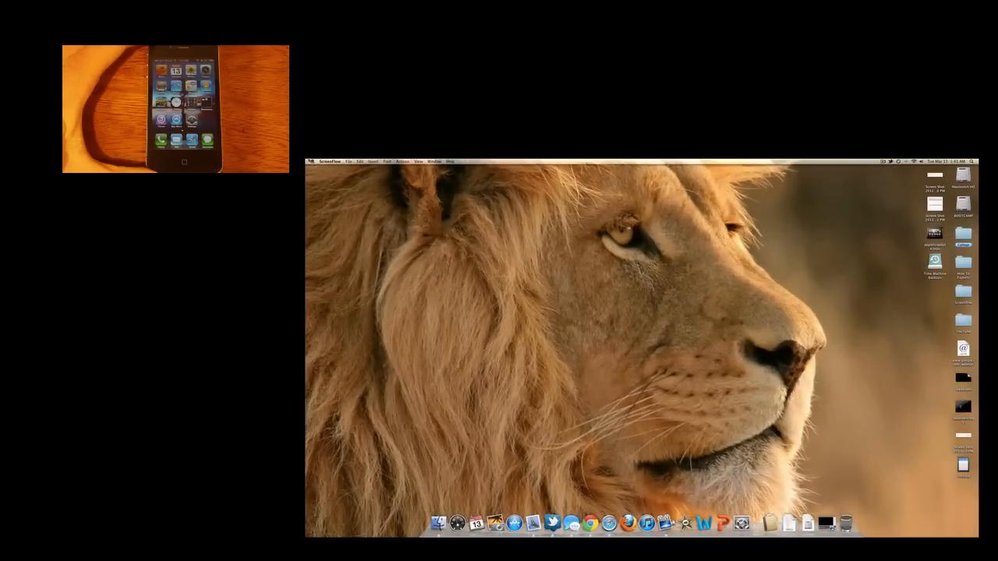
Step: Check the Mac's version in About This Mac, then view and close iCloud Account Details
click(312, 161)
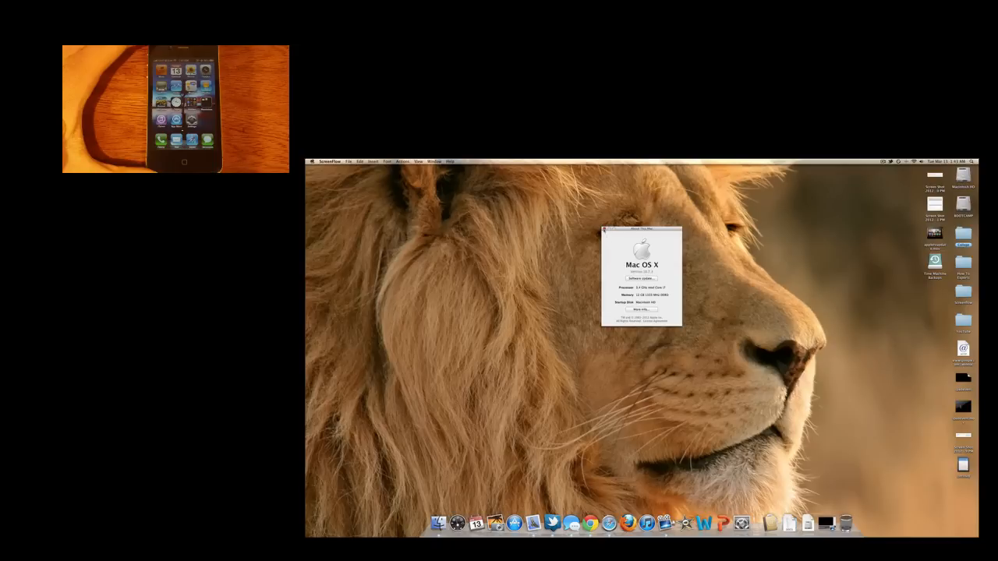
click(606, 230)
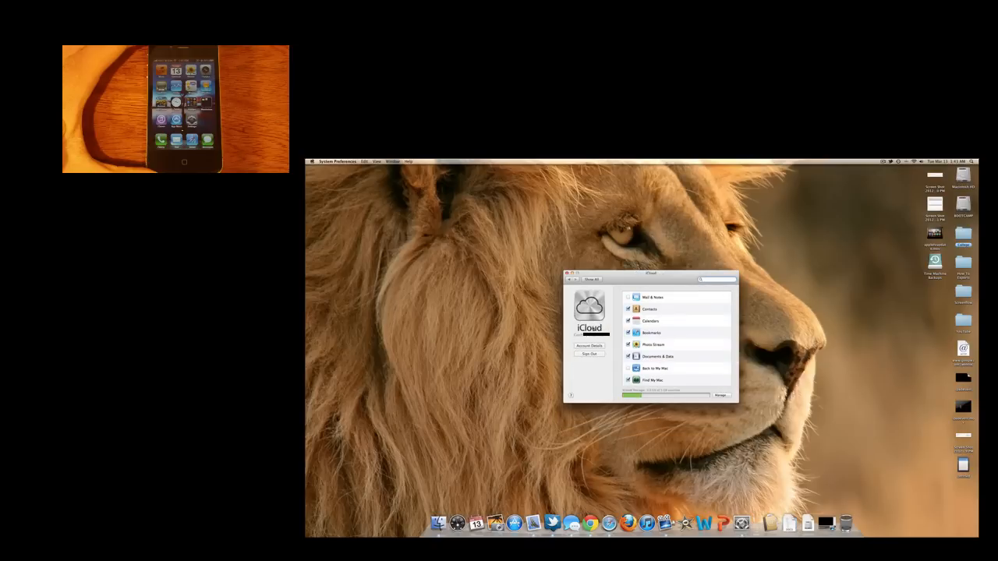
click(589, 346)
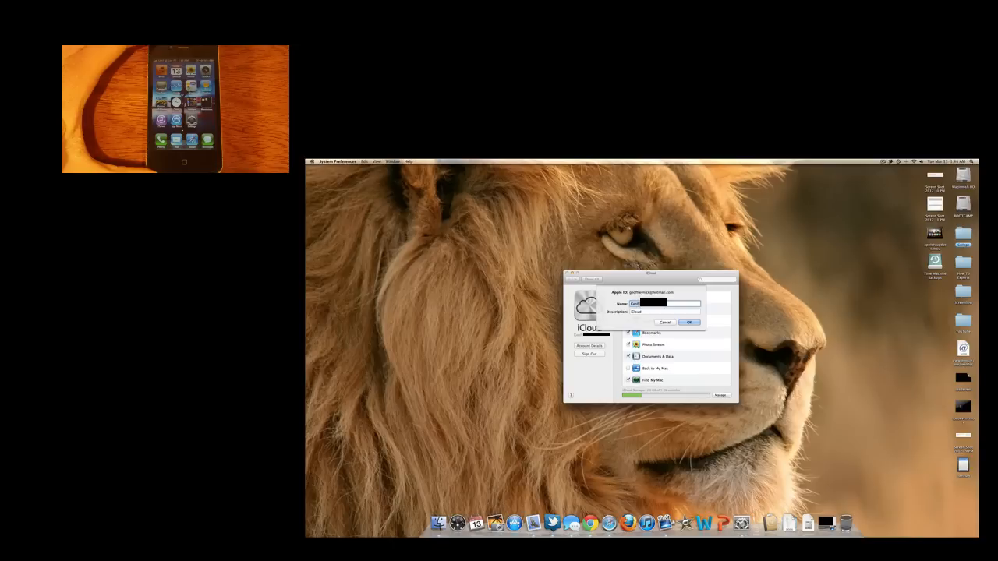
click(689, 322)
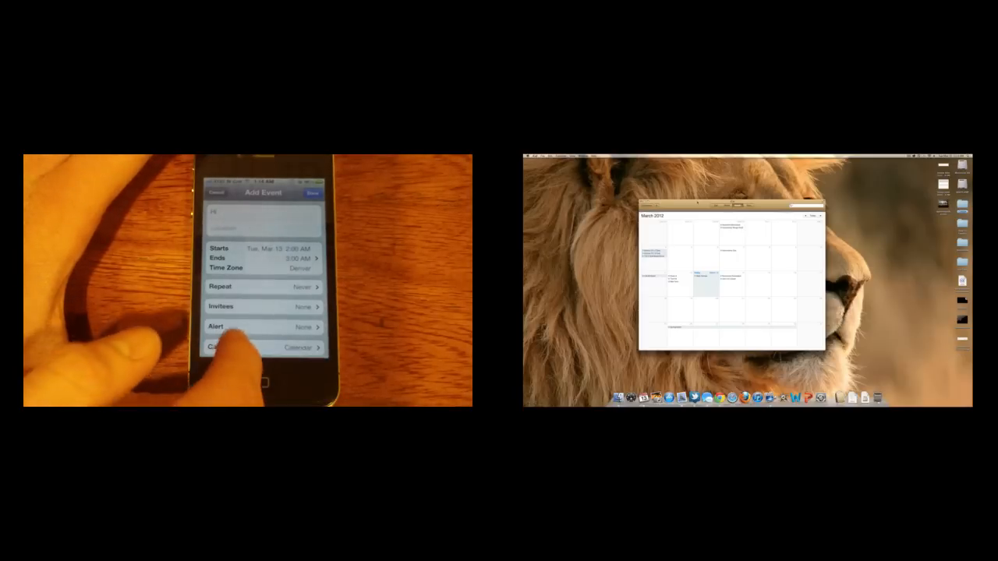
Step: Scroll the iCal March 2012 month view to watch for the new iPhone event
scroll(down, 3)
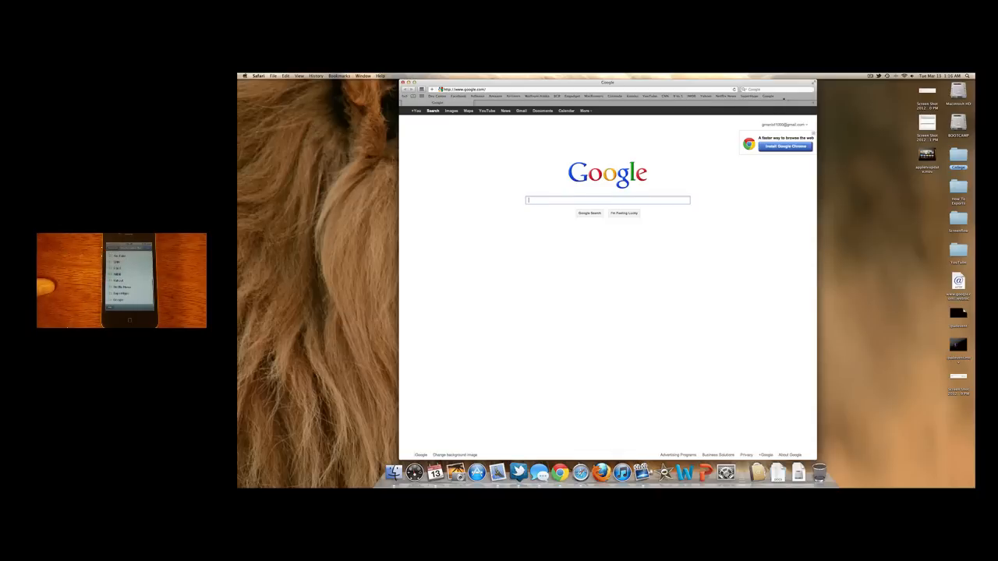
Step: Right-click the Safari bookmarks bar on the Google homepage
right_click(784, 97)
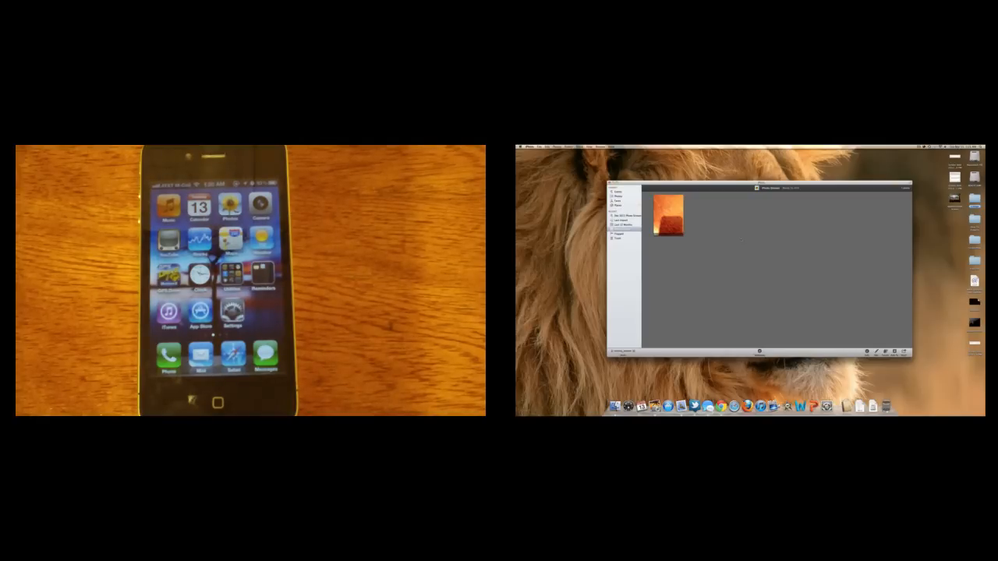
Step: Open the Photo Stream thumbnail at full size in iPhoto
double_click(668, 216)
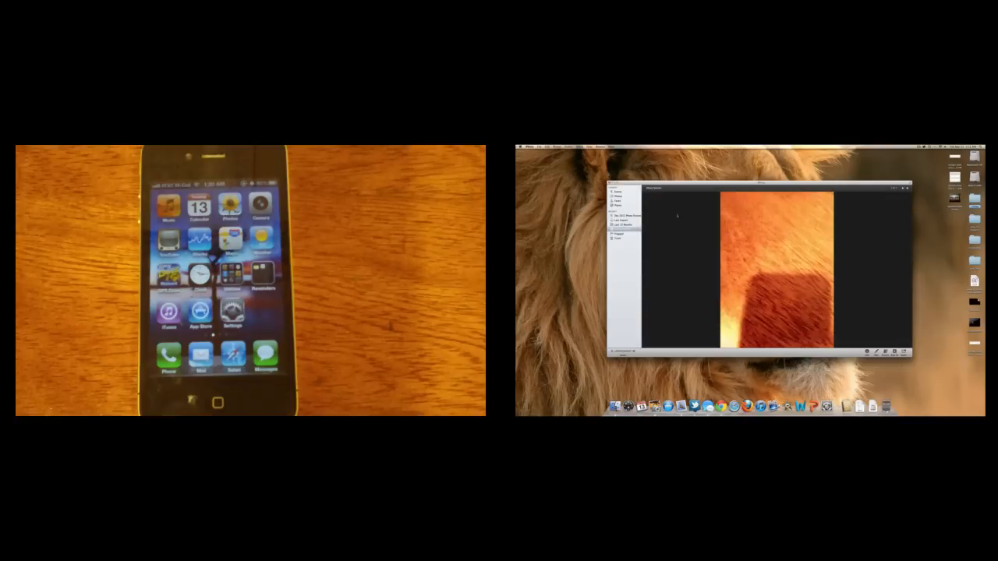